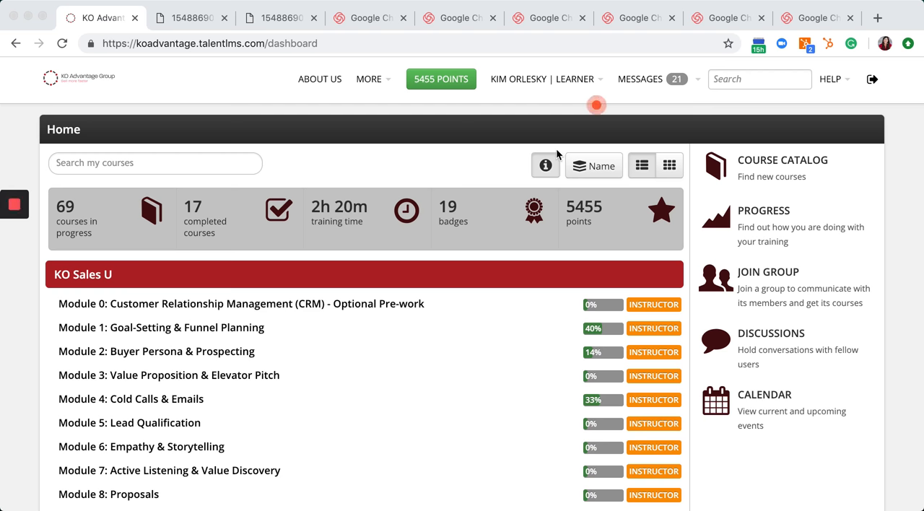
mouse_move(654, 84)
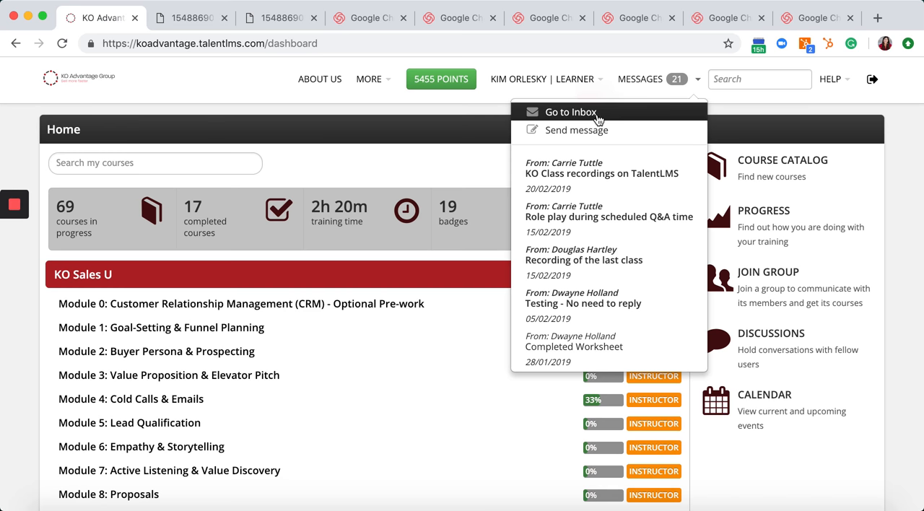
mouse_move(631, 95)
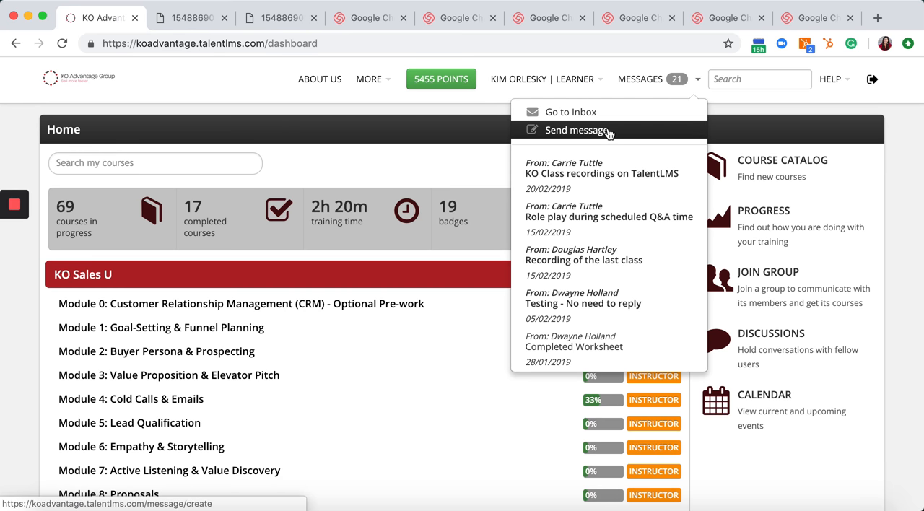
left_click(576, 130)
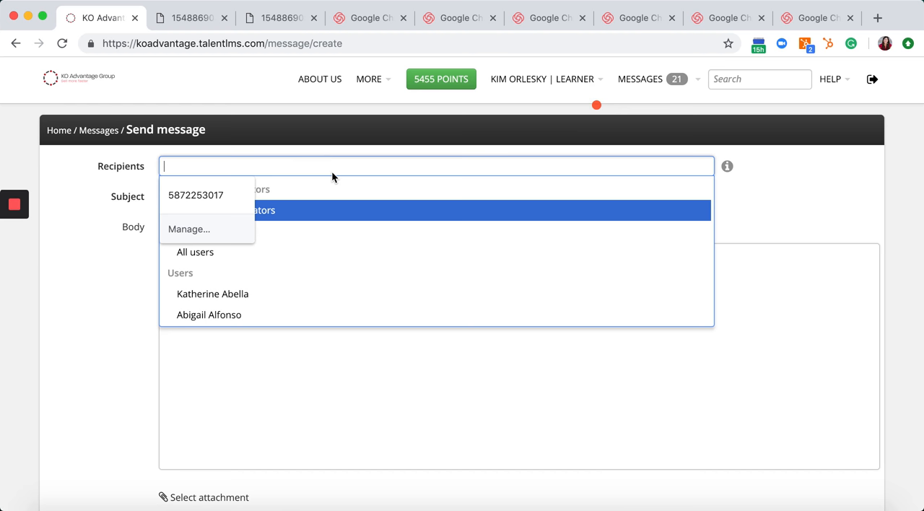
type("c")
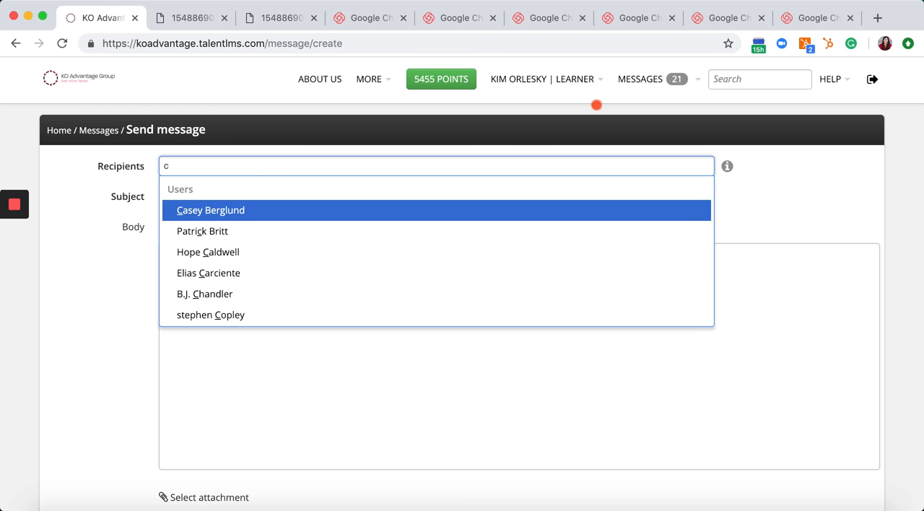
type("arrie Tuttle")
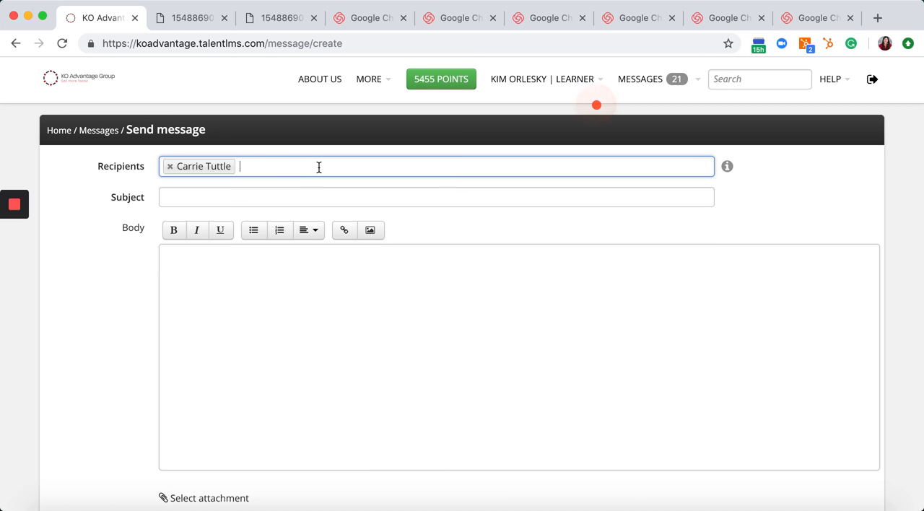
type("coho")
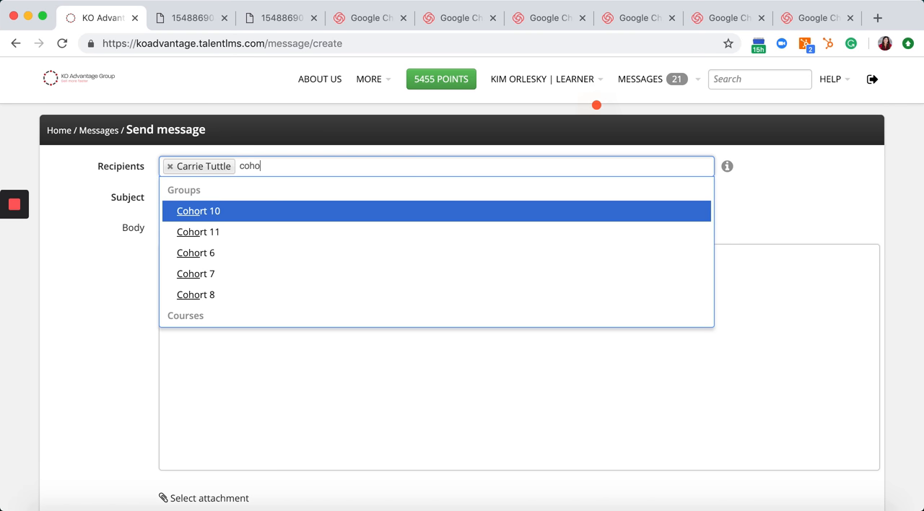
mouse_move(206, 220)
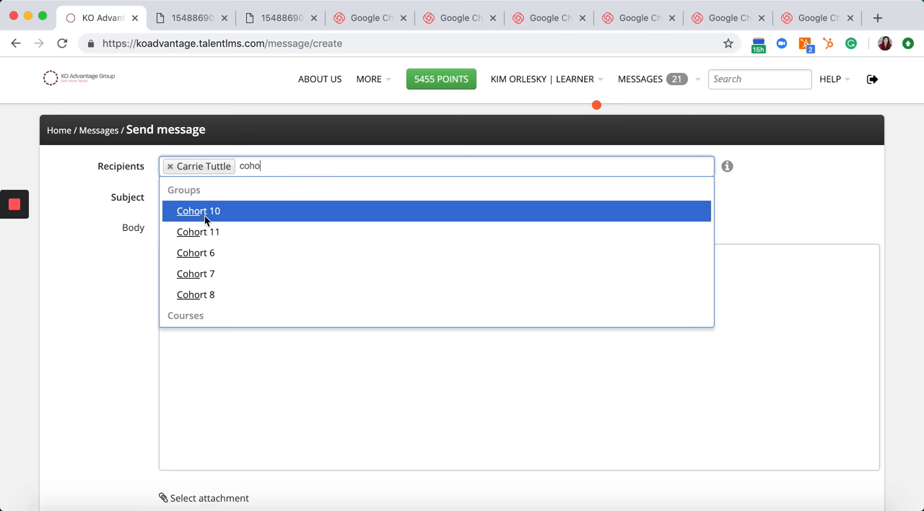
left_click(198, 211)
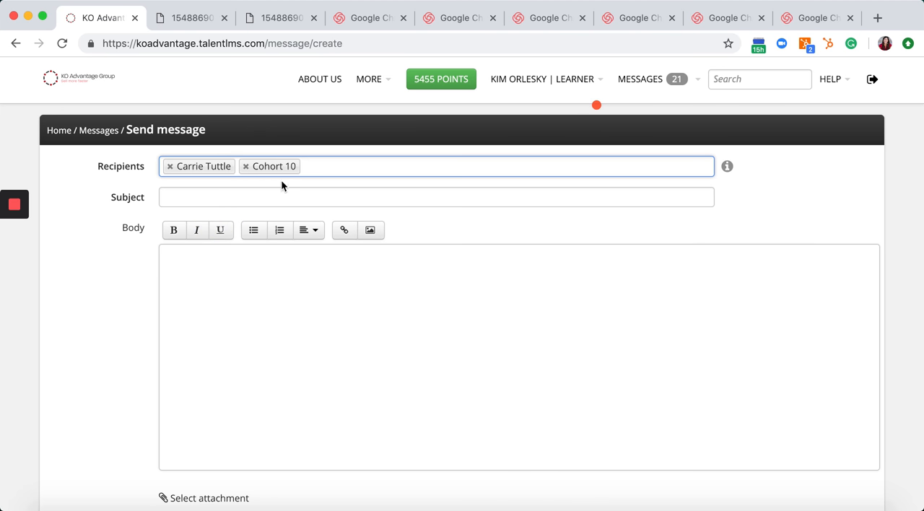
- Enter placeholder text for the message subject and body
left_click(271, 197)
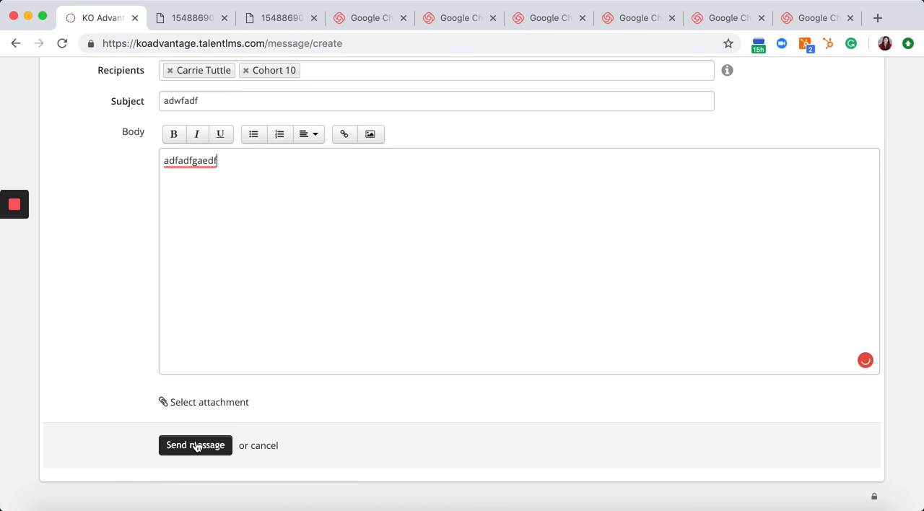
scroll("up", 3)
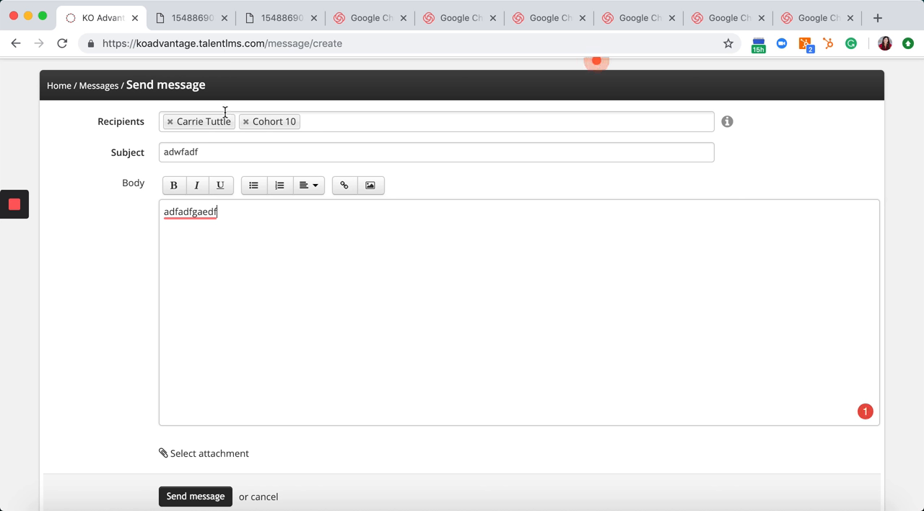
mouse_move(330, 118)
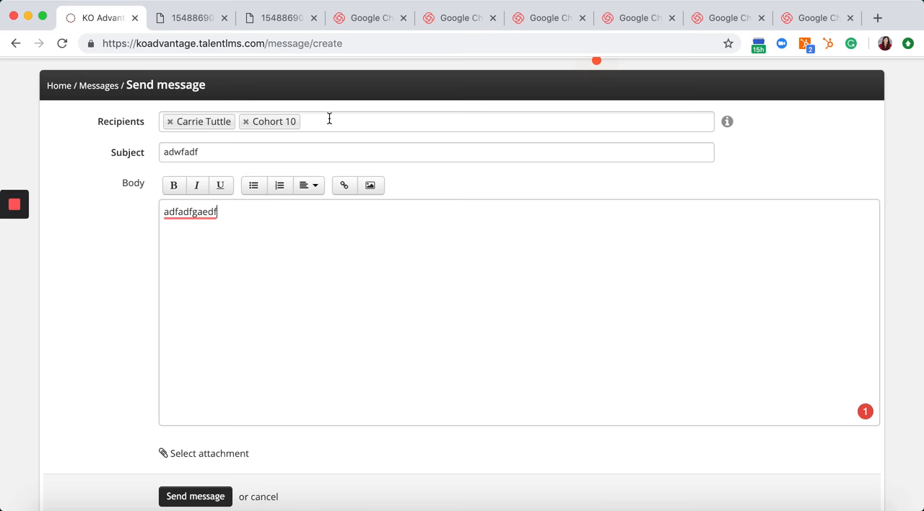
scroll("up", 3)
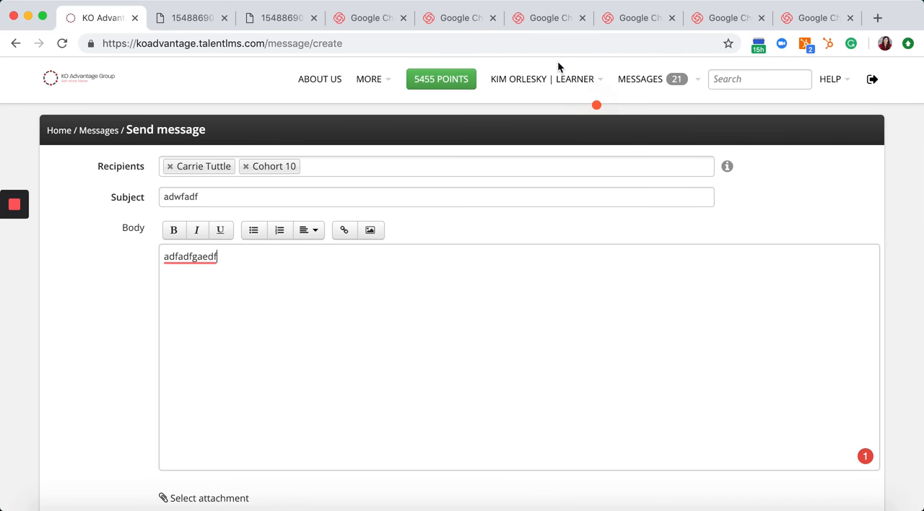
left_click(640, 79)
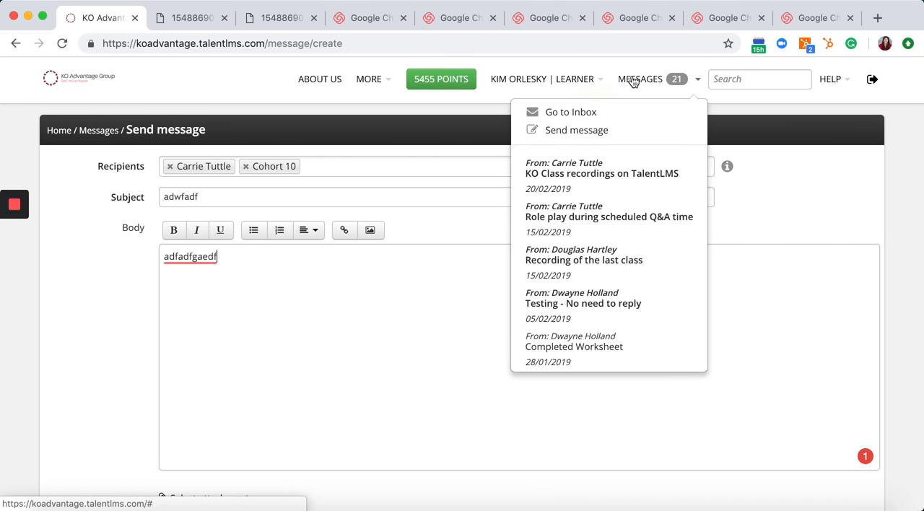
left_click(444, 153)
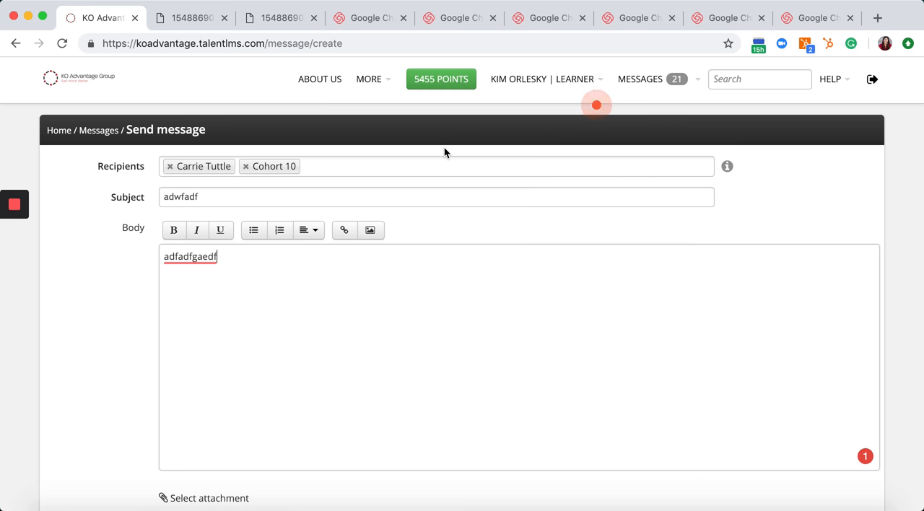
mouse_move(422, 165)
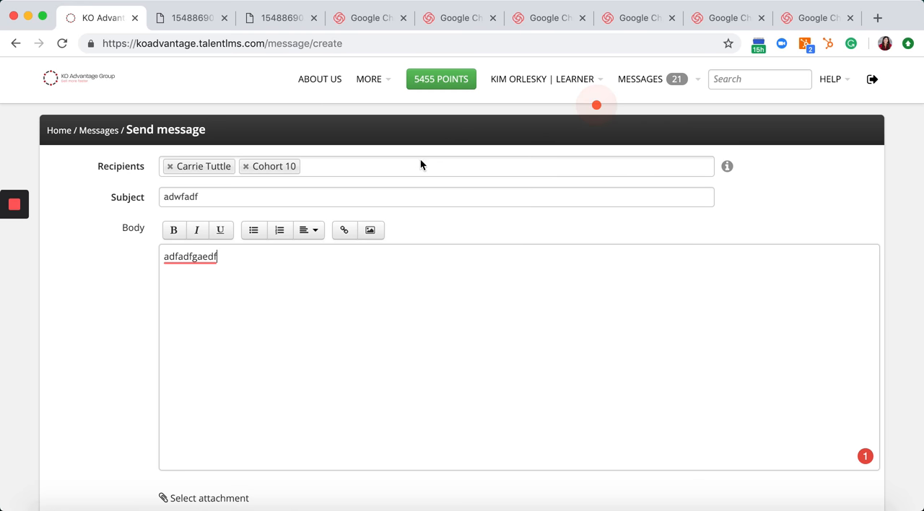